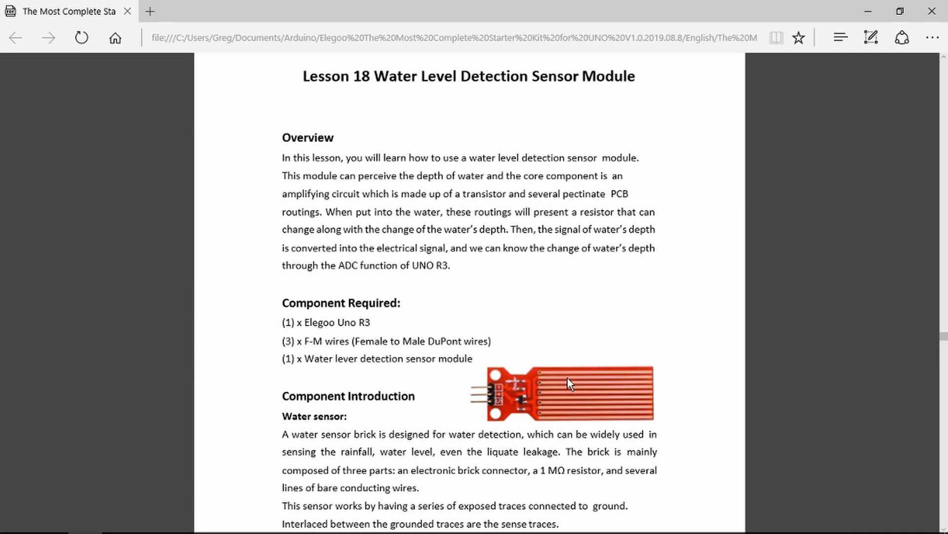
mouse_move(546, 386)
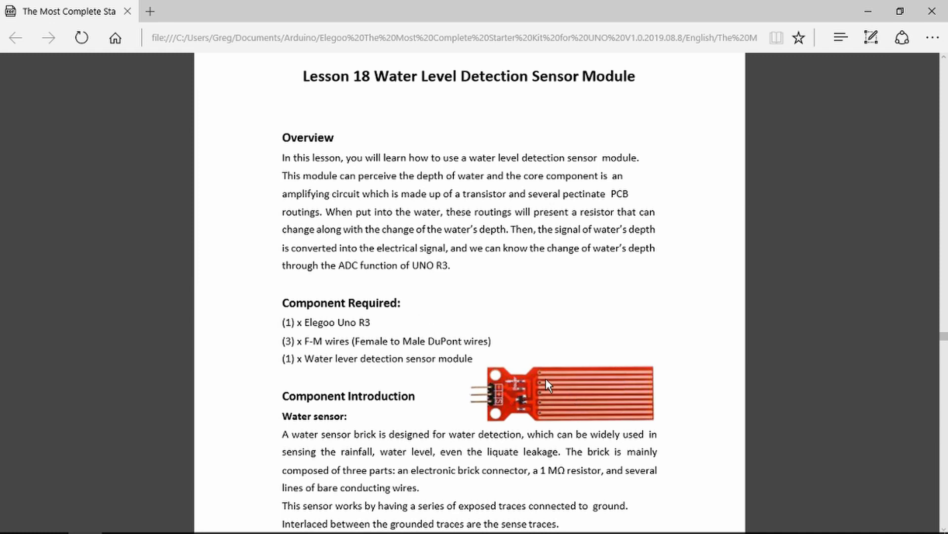
mouse_move(594, 386)
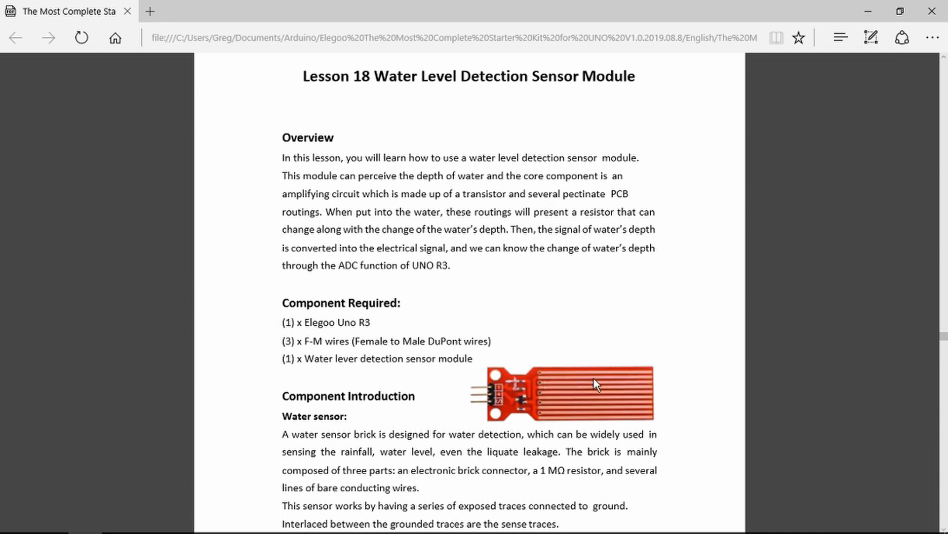
mouse_move(590, 396)
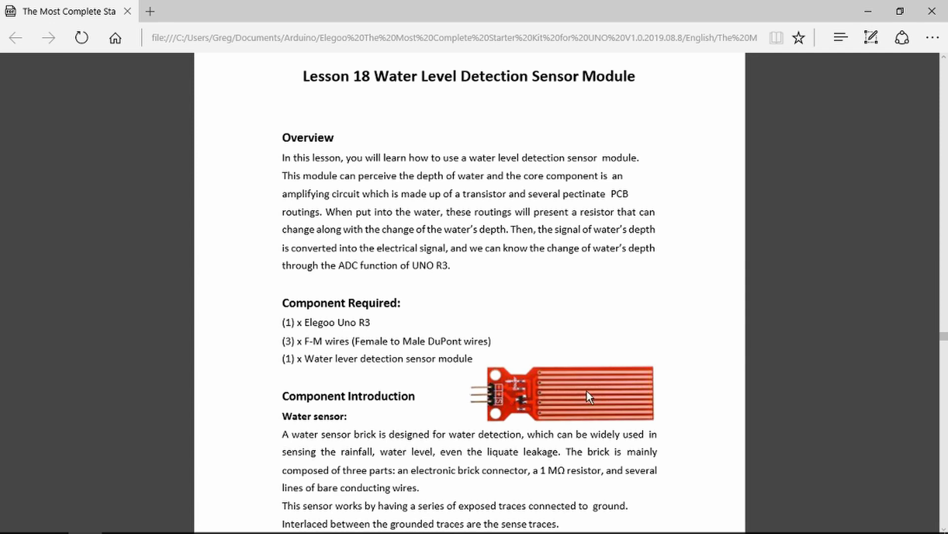
mouse_move(522, 399)
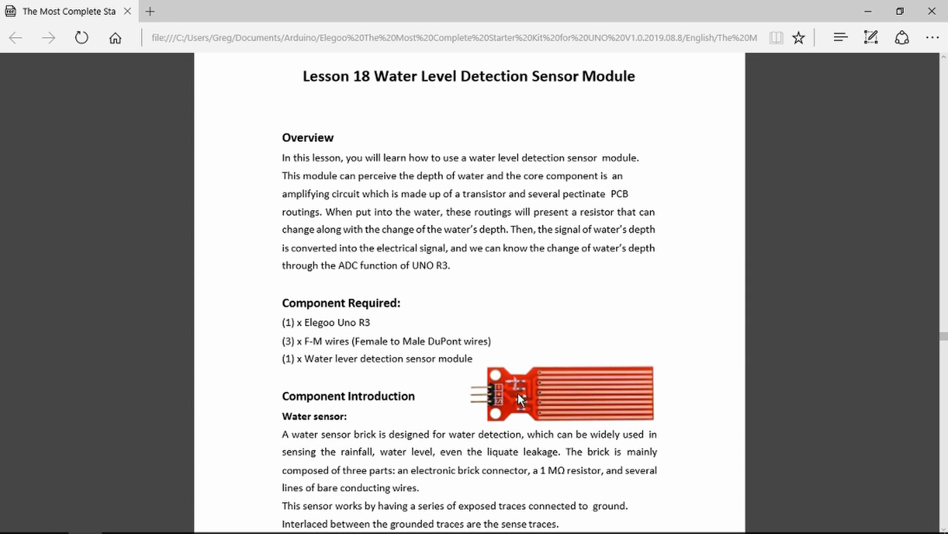
- Scroll the lesson PDF down to the page-132 schematic wiring the sensor to A0, 5V and GND
scroll(down, 3)
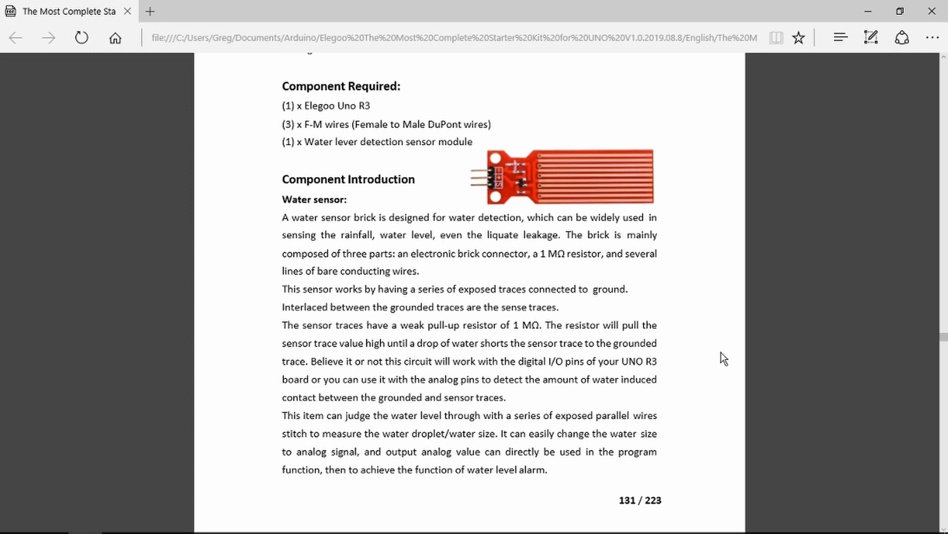
mouse_move(576, 356)
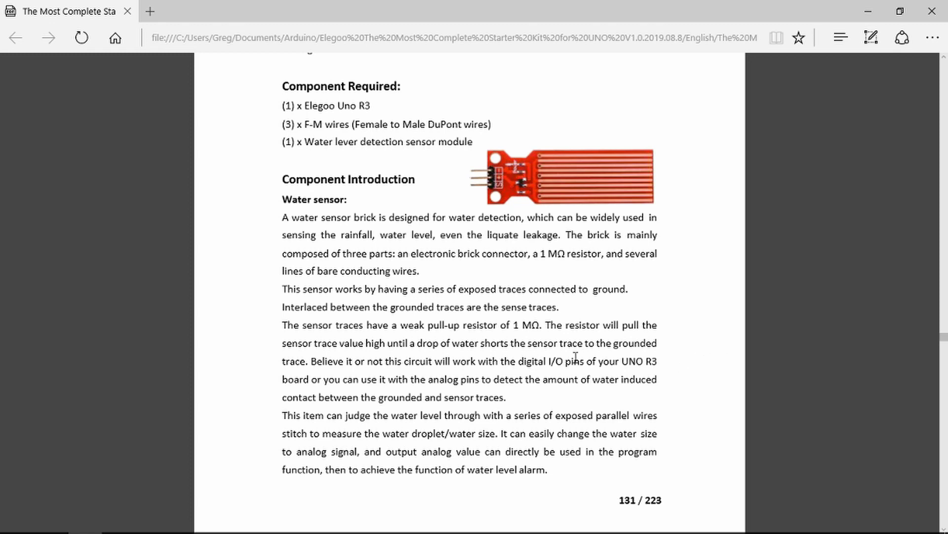
mouse_move(713, 347)
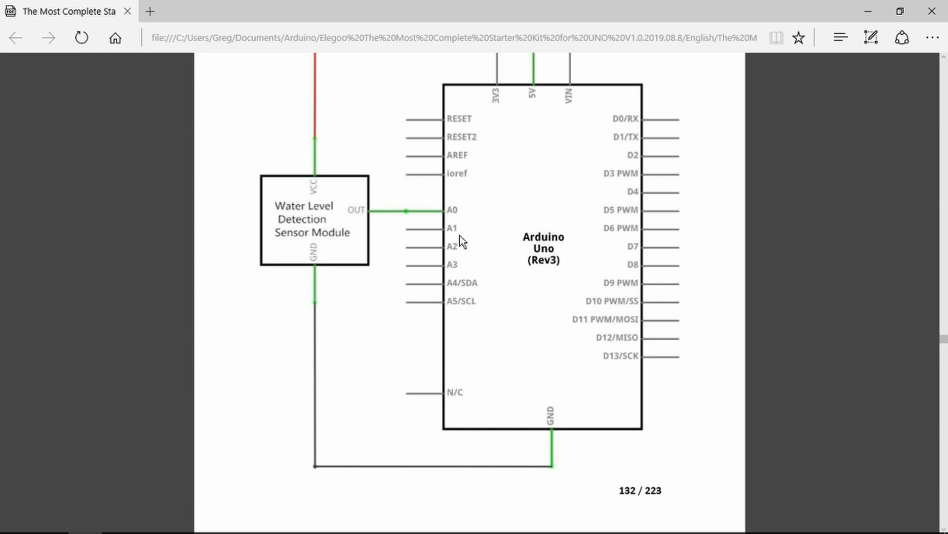
mouse_move(549, 270)
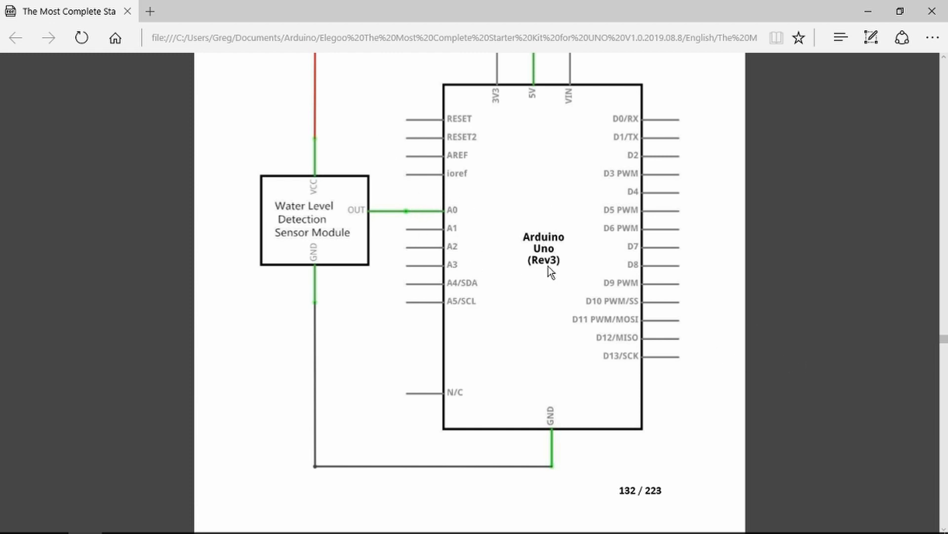
scroll(down, 3)
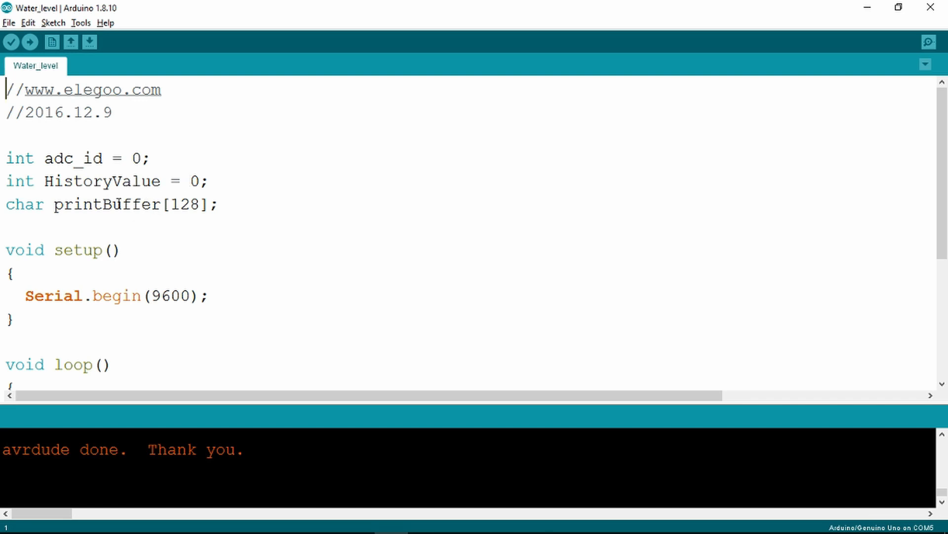
- Scroll through the Water_level sketch's setup() and loop() that read and print the sensor level
scroll(down, 3)
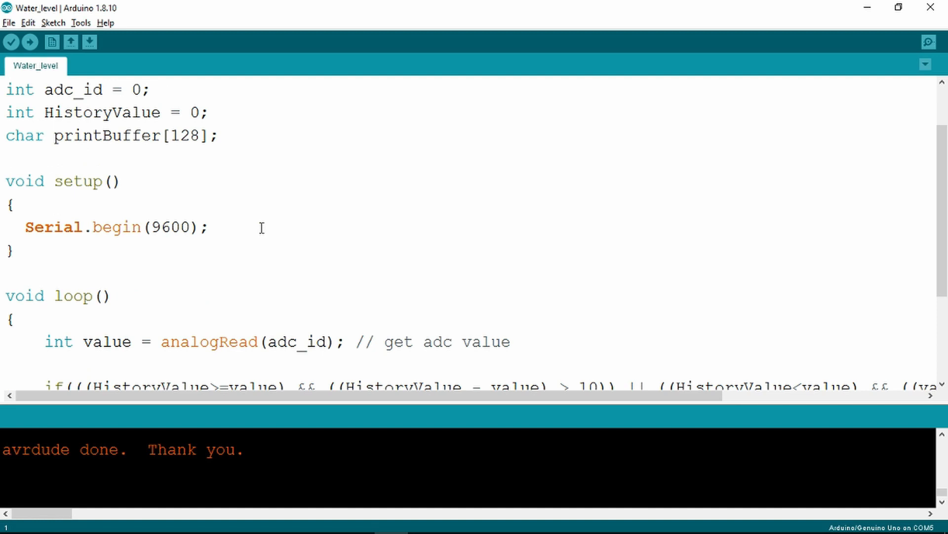
scroll(down, 3)
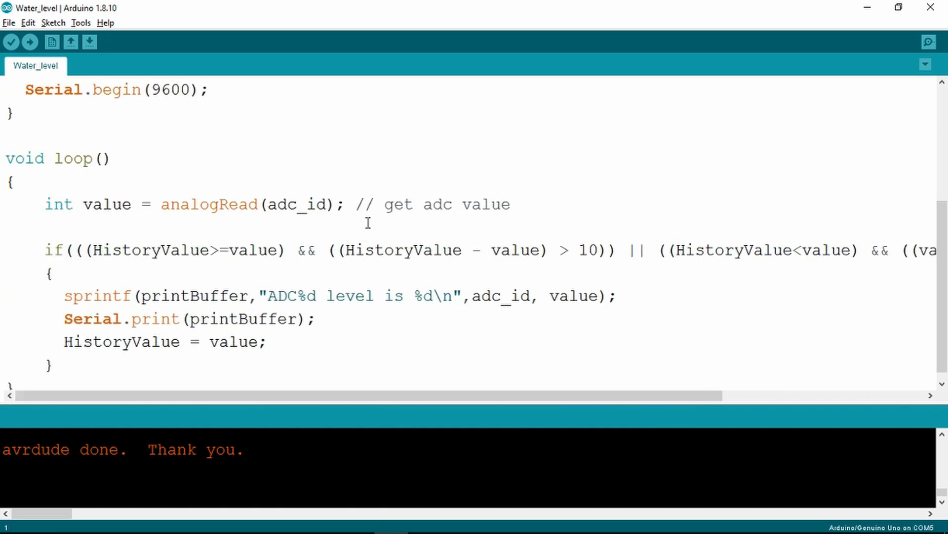
mouse_move(272, 174)
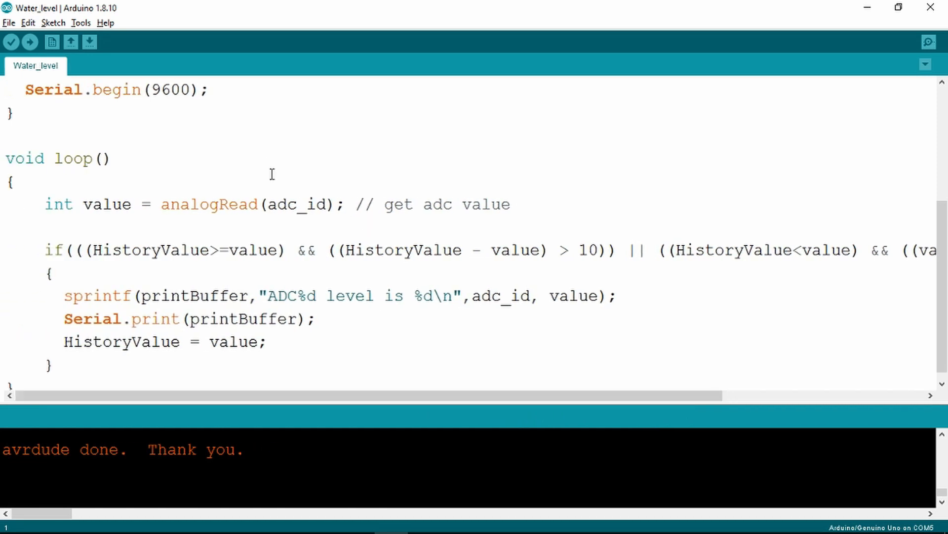
- Use the Tools menu while preparing the Water_level_Pump sketch with the pin 8 relay output
click(80, 22)
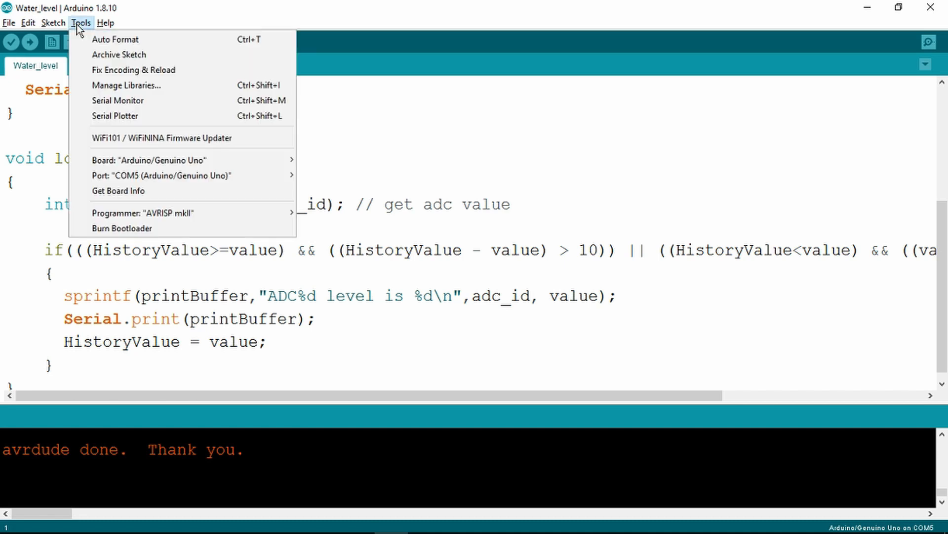
click(118, 101)
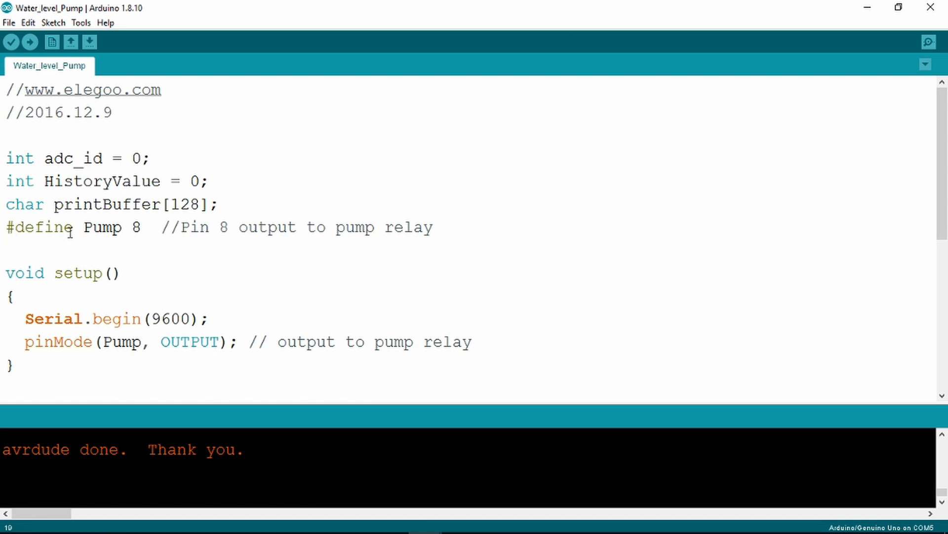
mouse_move(267, 227)
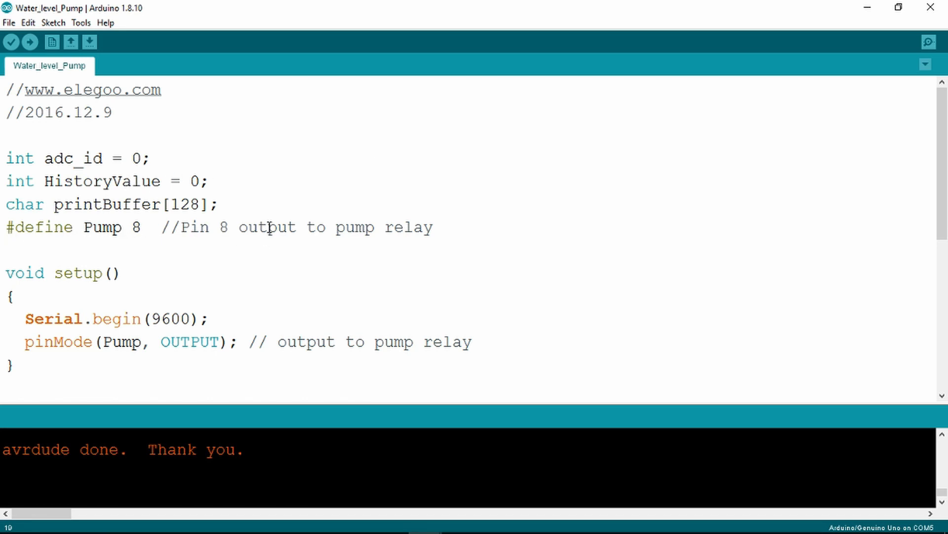
- Review the finished loop() code and bring up the Serial Monitor showing COM5 readings
scroll(down, 3)
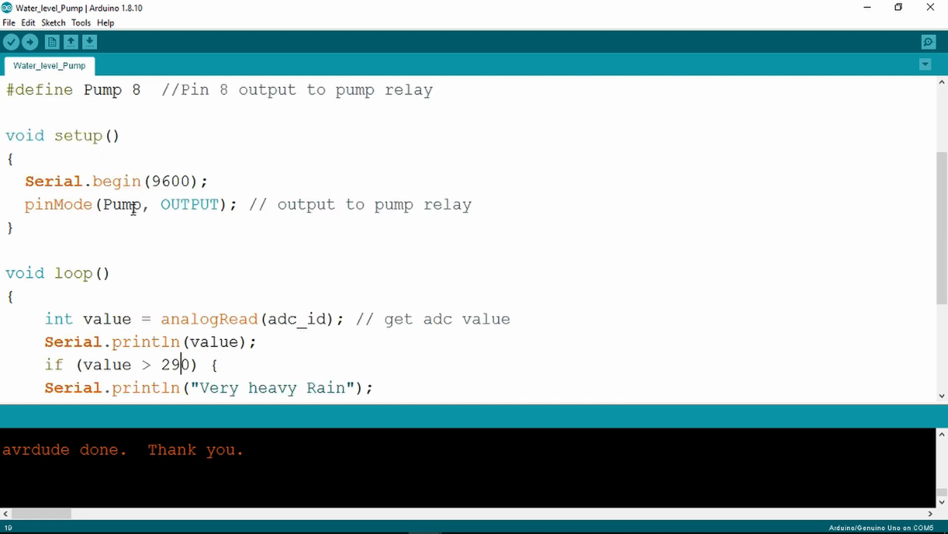
scroll(down, 3)
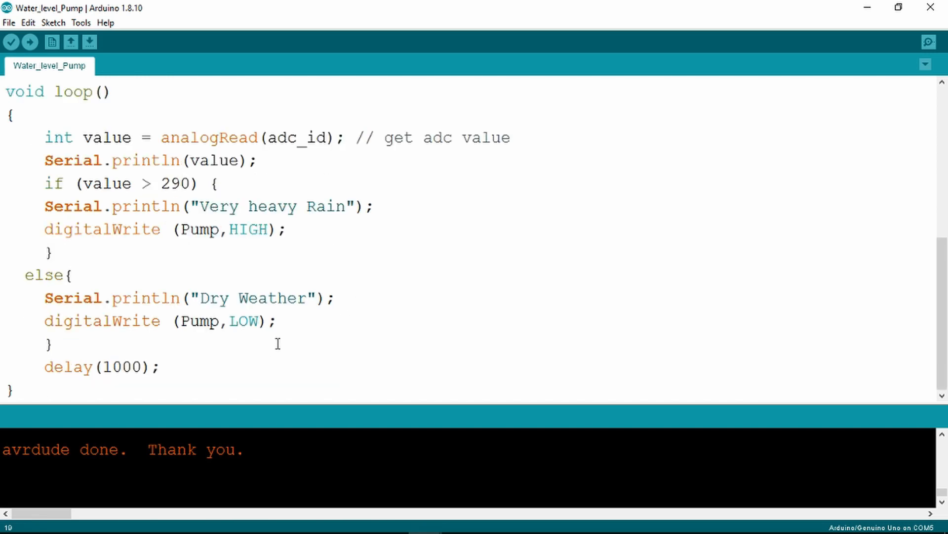
click(182, 184)
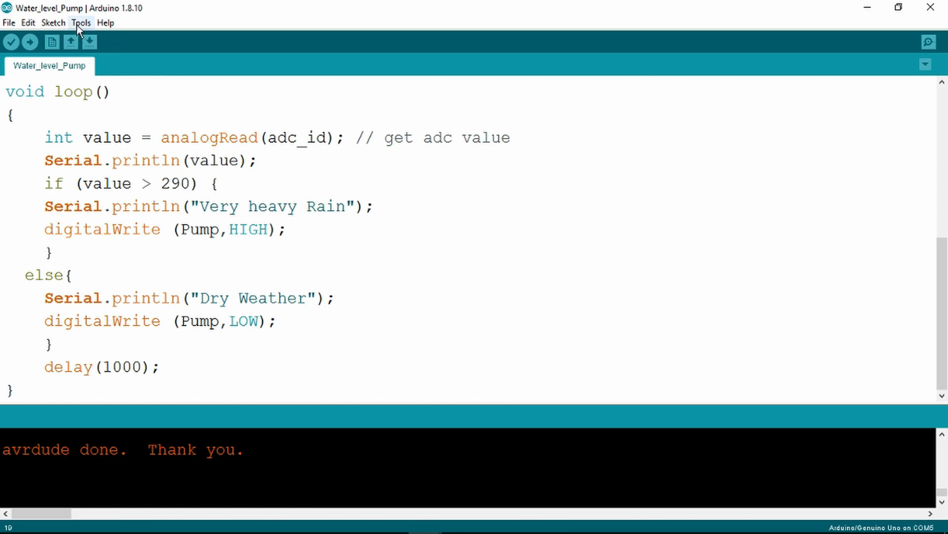
click(928, 42)
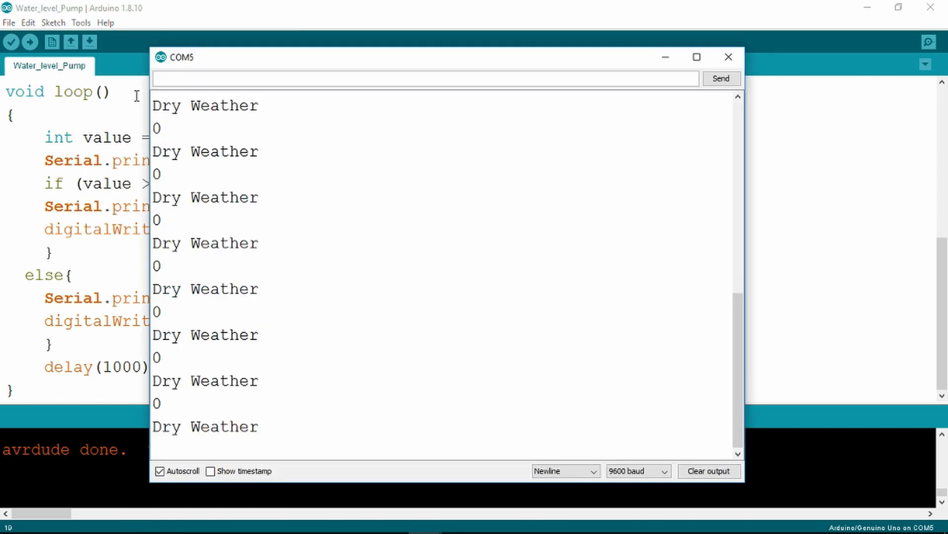